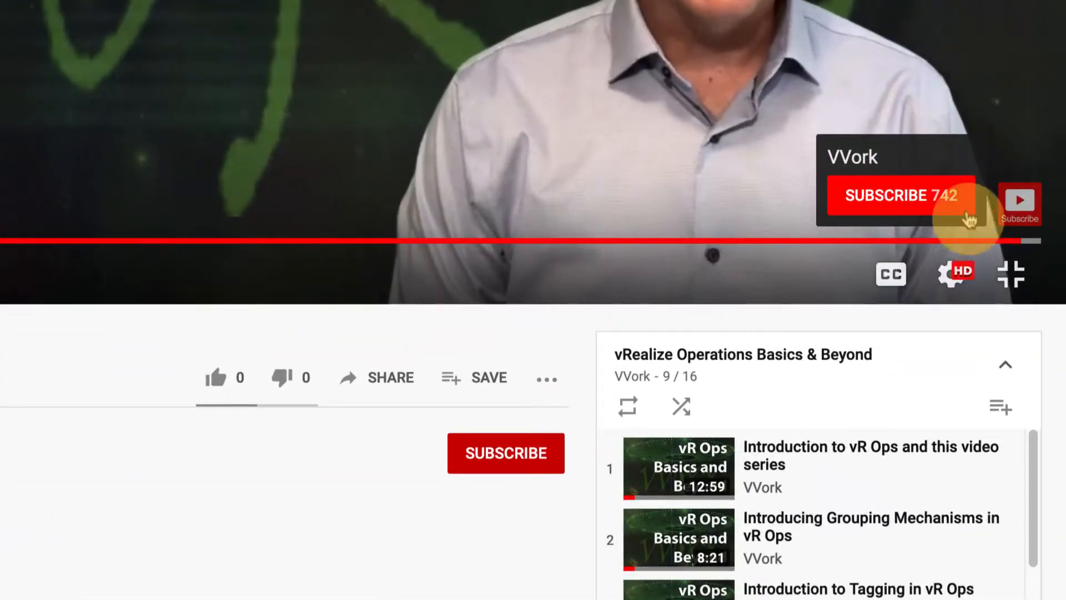
- Subscribe to the VVork channel from the vRealize Operations Basics & Beyond playlist video
{"action": "left_click", "coordinate": [506, 453]}
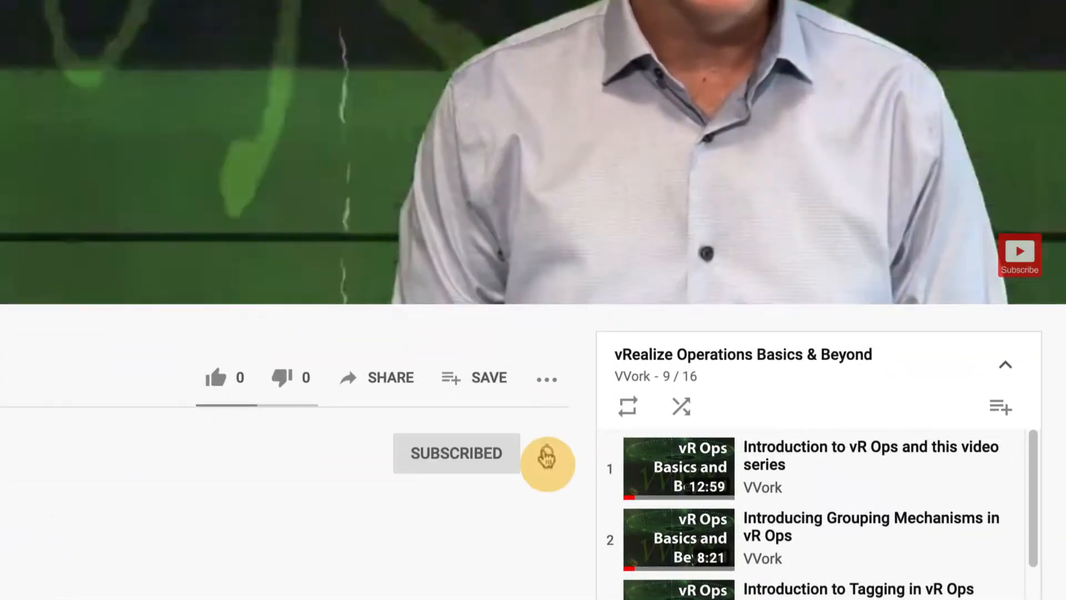
{"action": "left_click", "coordinate": [547, 454]}
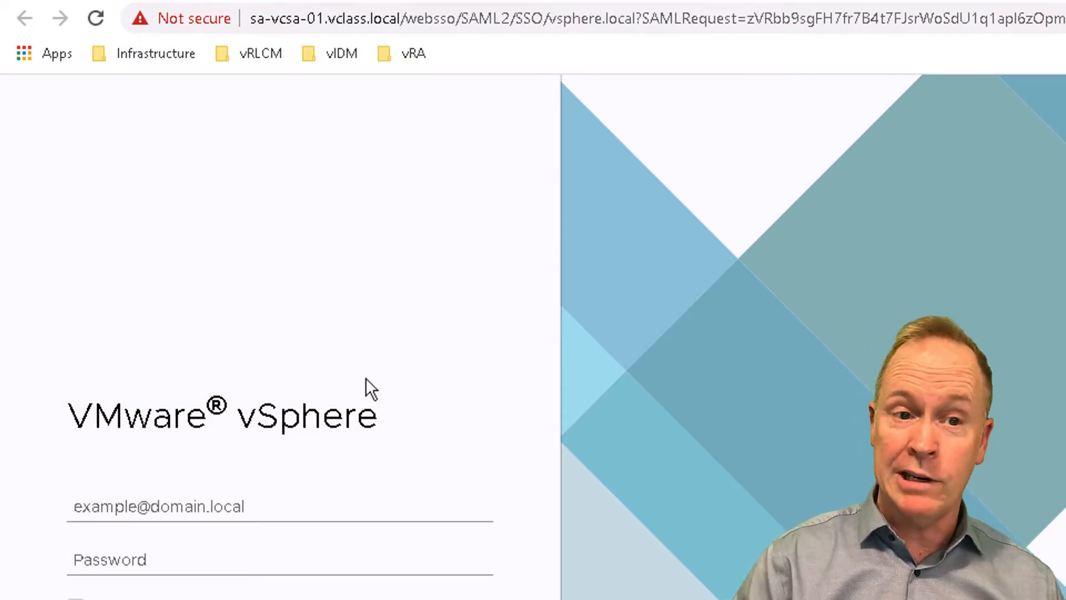
- Enter the administrator user name on the VMware vSphere SSO sign-in page
{"action": "left_click", "coordinate": [279, 506]}
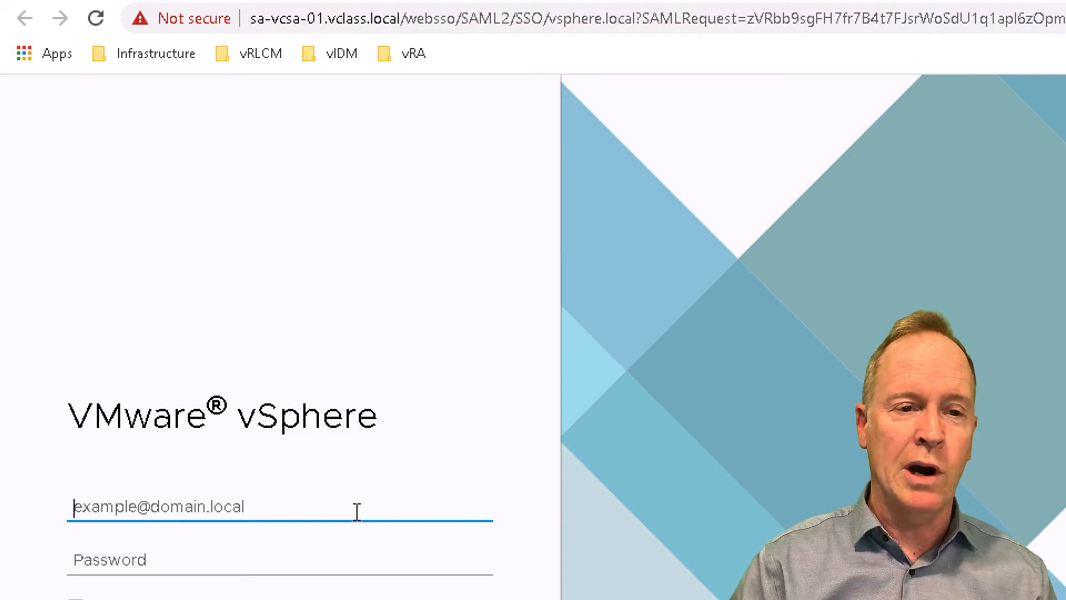
{"action": "type", "text": "ad"}
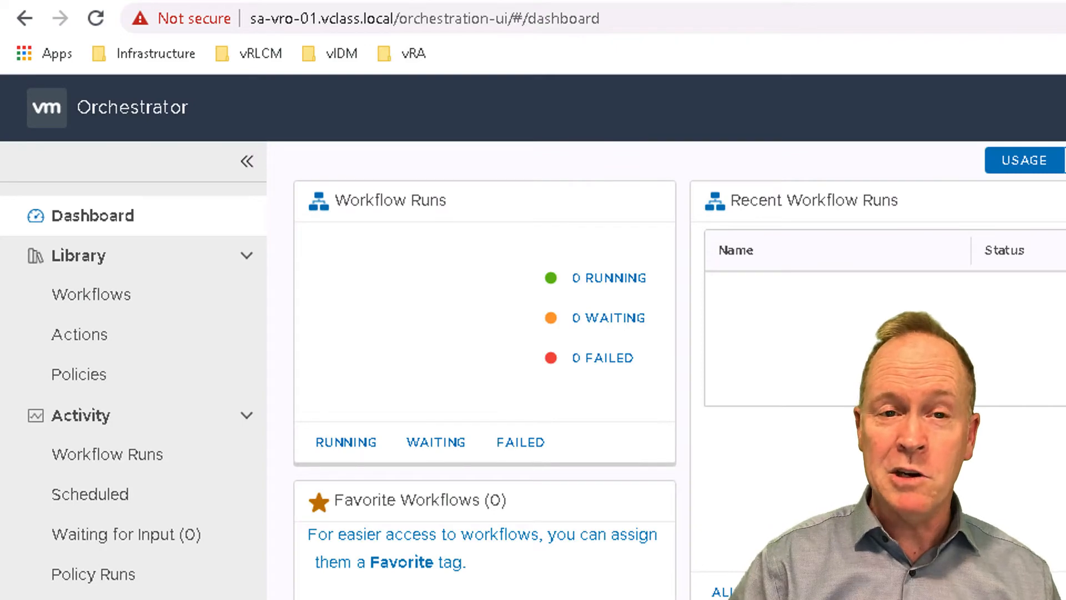
- Review the Dashboard's Workflow Runs and Favorite Workflows panels, then open a new browser tab
{"action": "scroll", "scroll_direction": "down", "scroll_amount": 3}
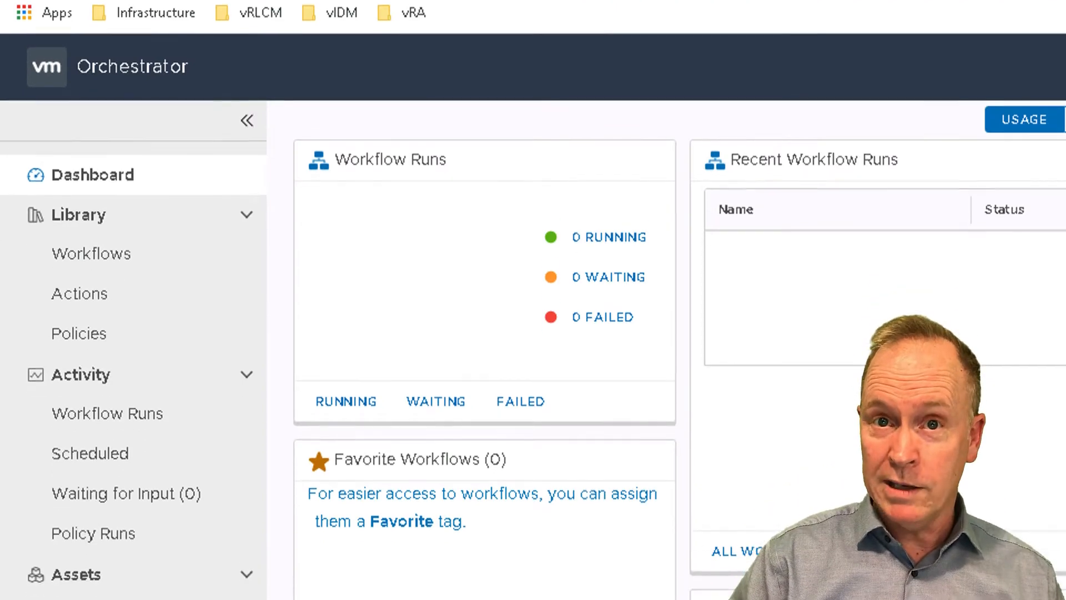
{"action": "scroll", "scroll_direction": "down", "scroll_amount": 3}
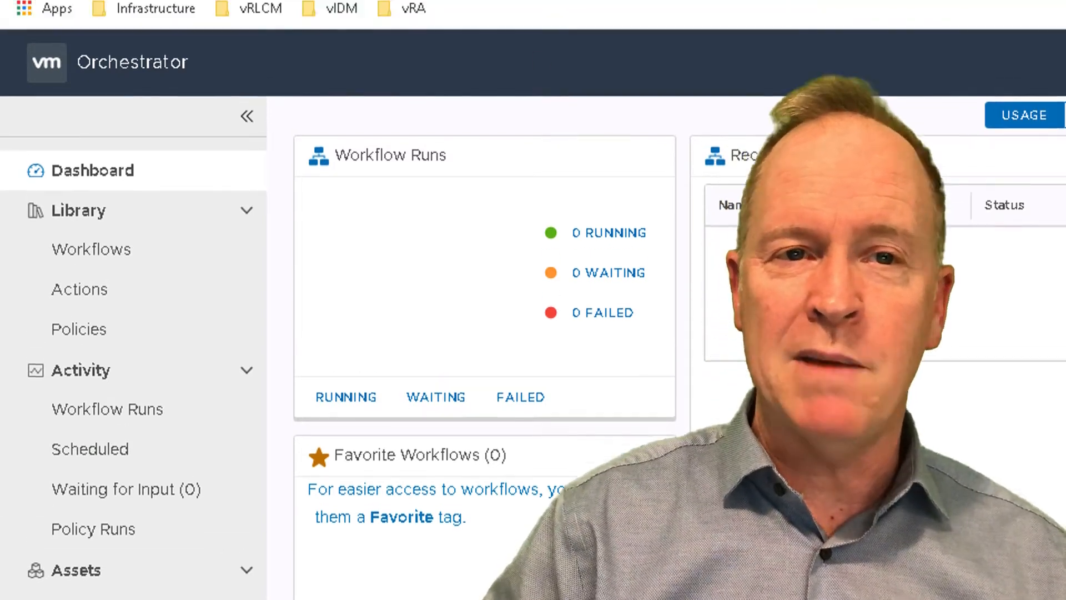
{"action": "left_click", "coordinate": [830, 19]}
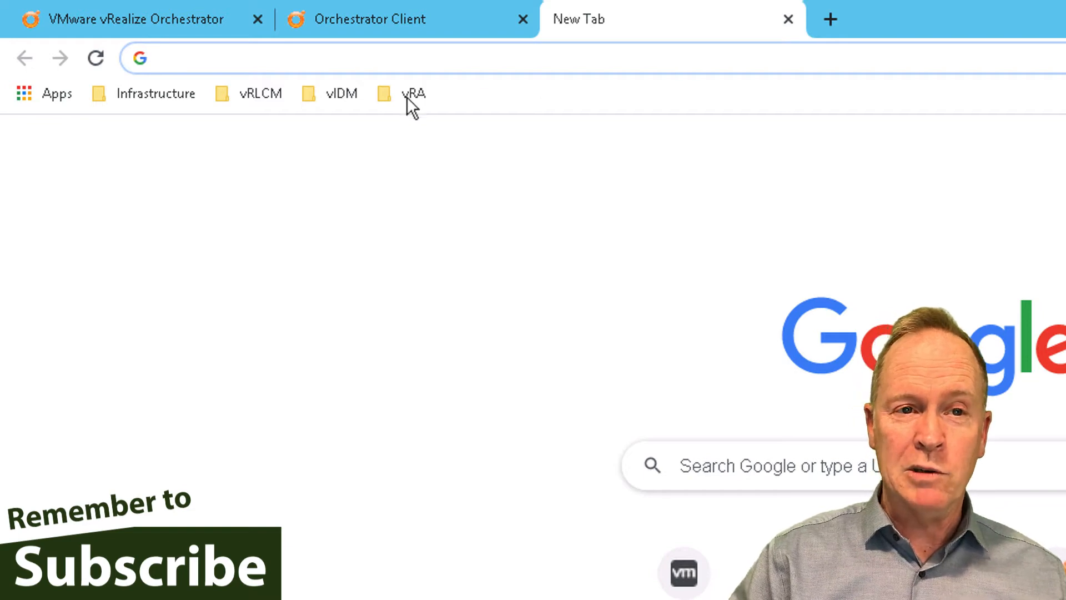
- Load the vRA-Standard appliance from the vRA bookmarks folder in the new tab
{"action": "left_click", "coordinate": [413, 93]}
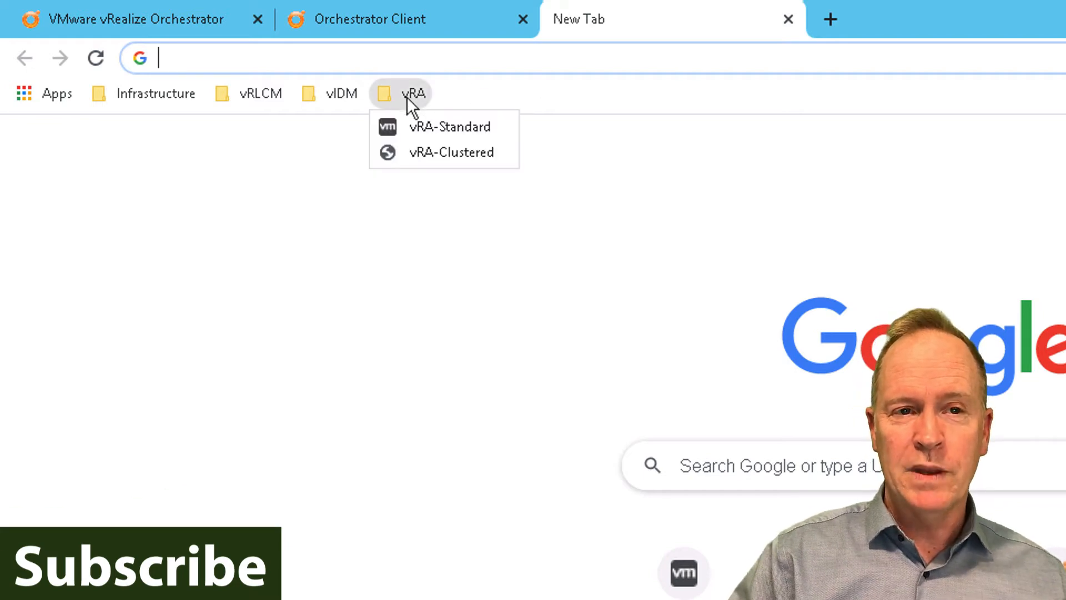
{"action": "left_click", "coordinate": [449, 126]}
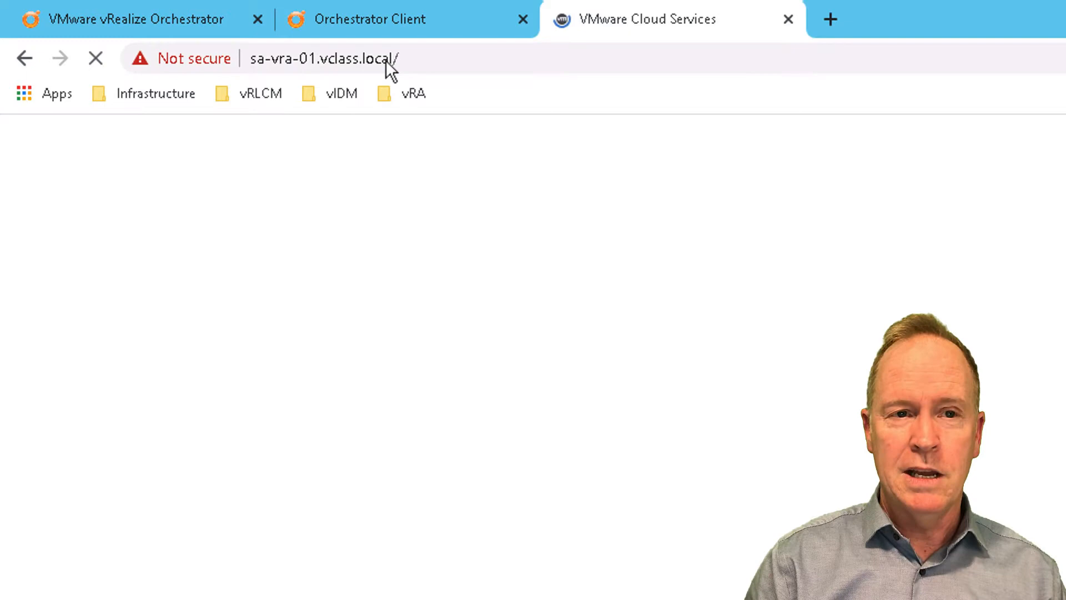
{"action": "left_click", "coordinate": [413, 89]}
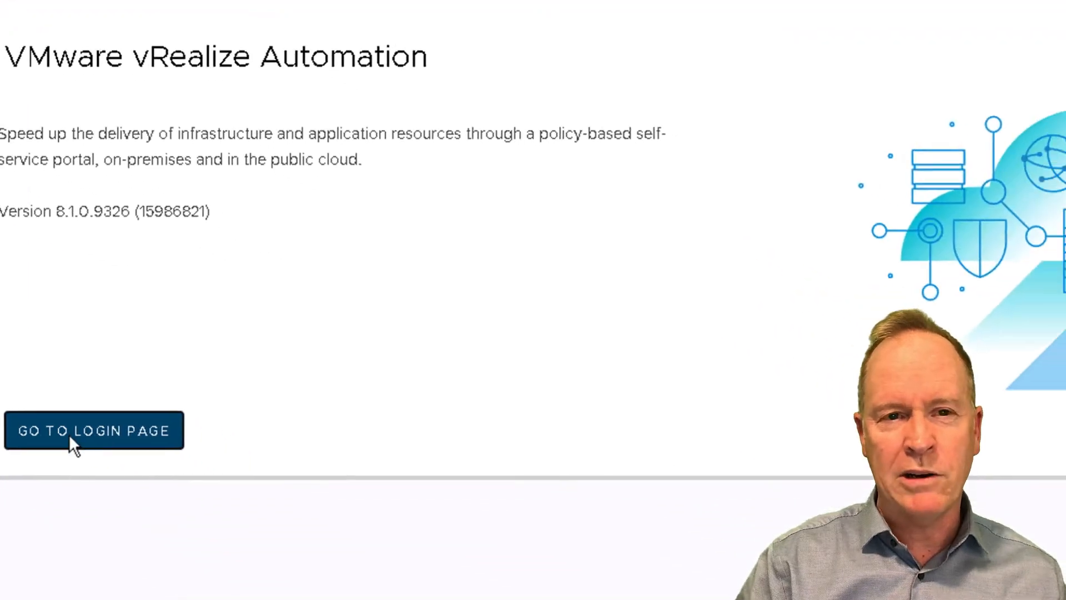
- Go from the vRealize Automation 8.1 landing page to the vclass.local Workspace ONE Access sign-in form
{"action": "left_click", "coordinate": [94, 430]}
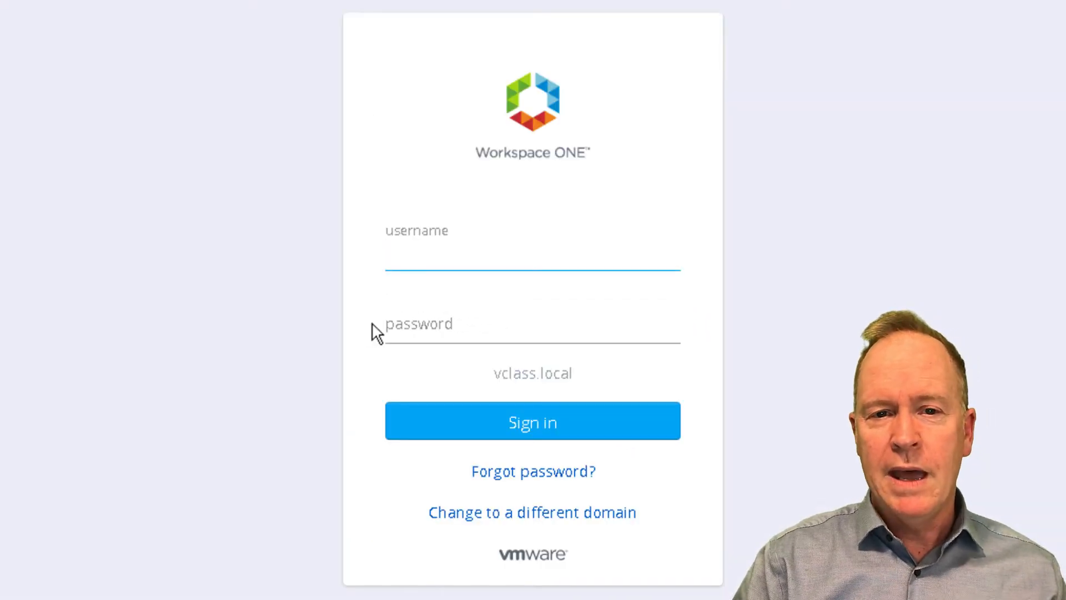
{"action": "mouse_move", "coordinate": [731, 243]}
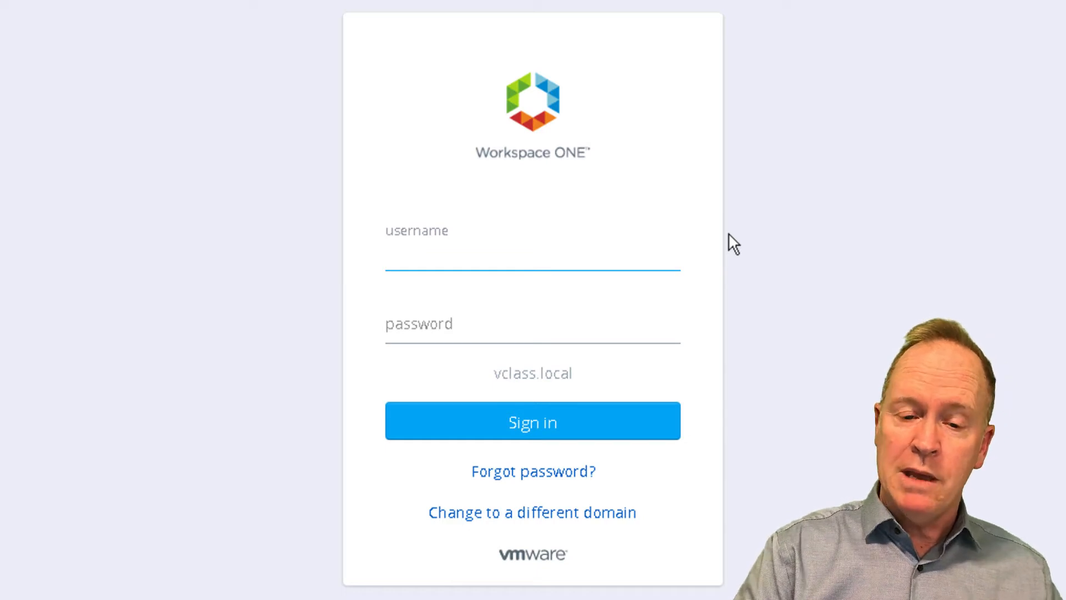
{"action": "left_click", "coordinate": [533, 253]}
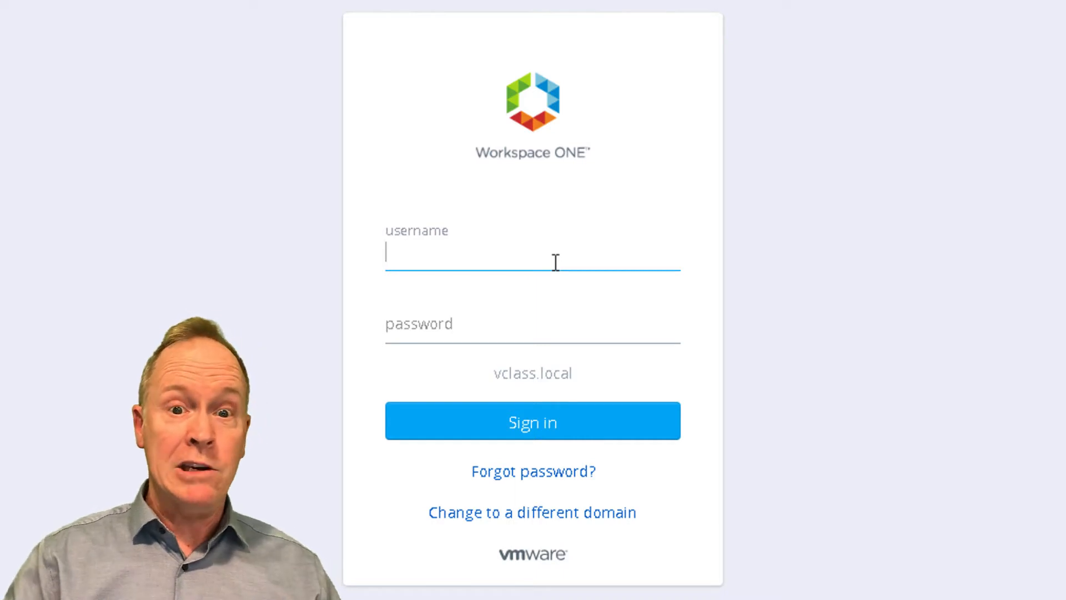
{"action": "mouse_move", "coordinate": [539, 350]}
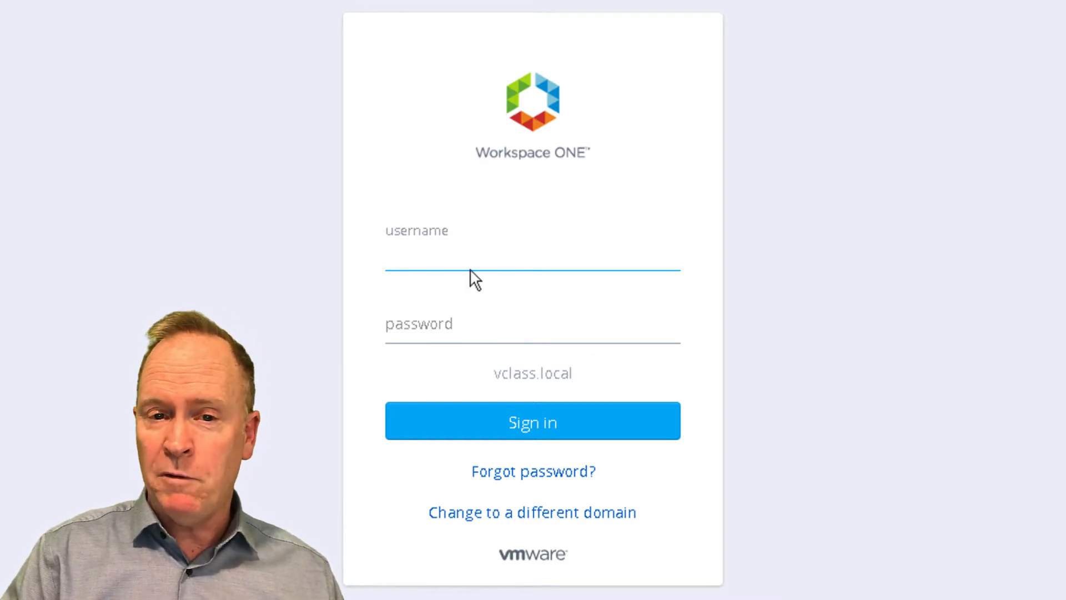
{"action": "mouse_move", "coordinate": [552, 406]}
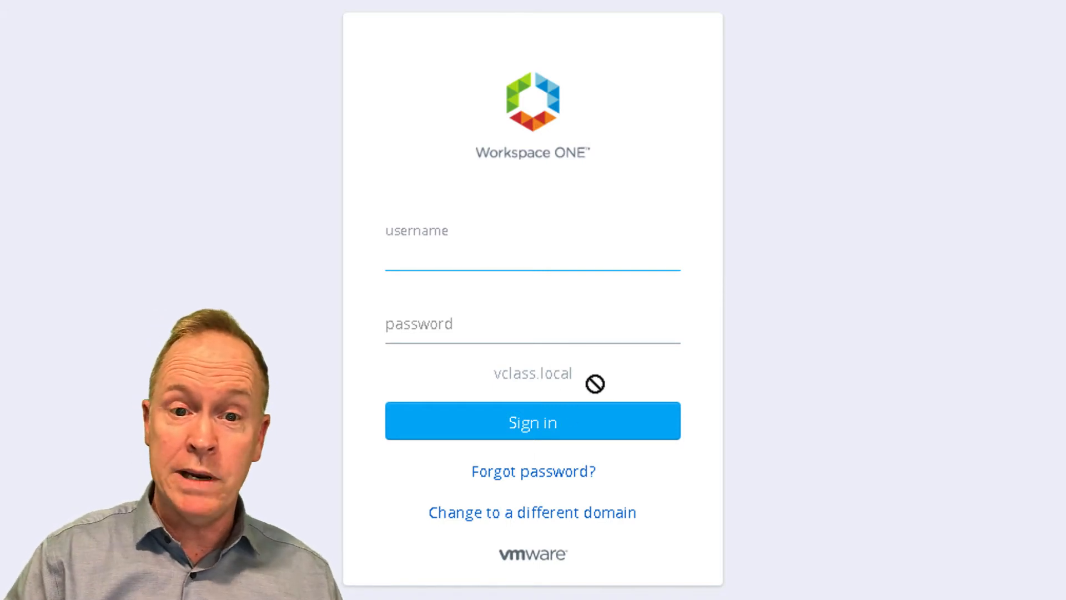
{"action": "left_click", "coordinate": [532, 255]}
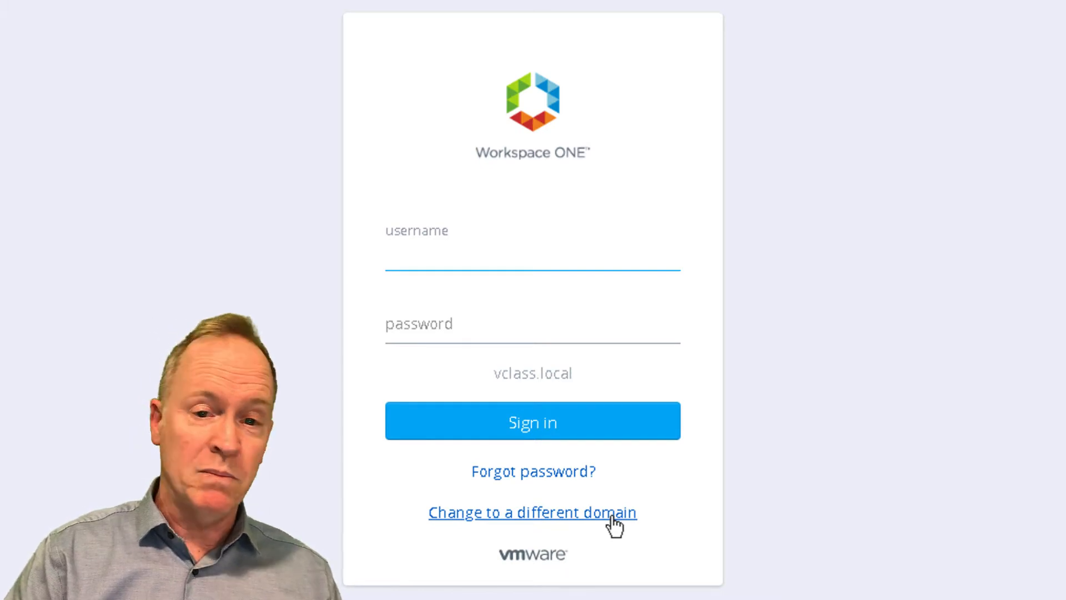
{"action": "left_click", "coordinate": [533, 255]}
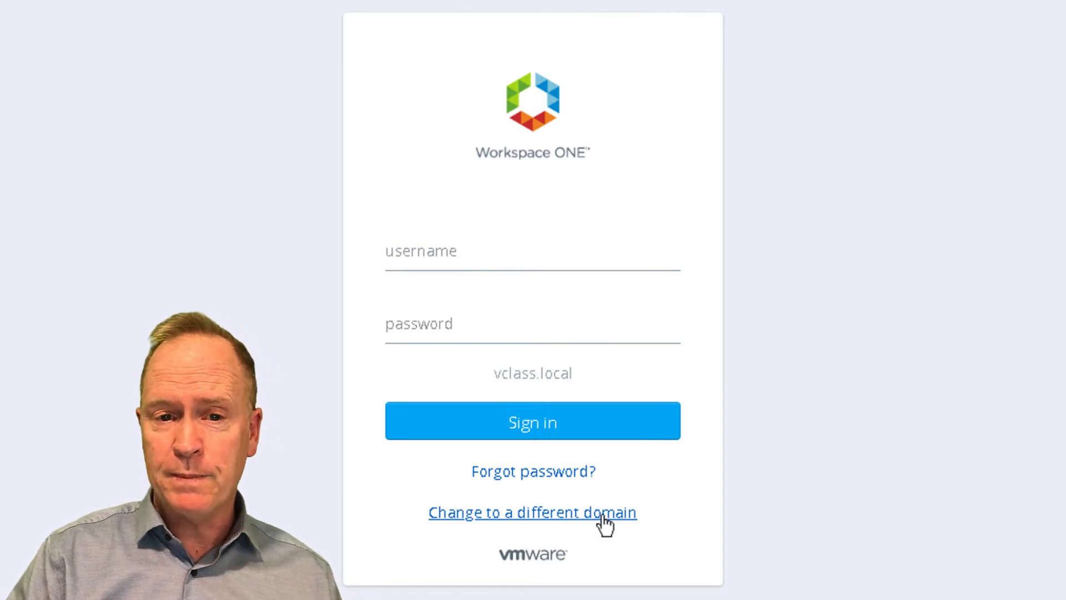
- Reopen the domain chooser, keep vclass.local selected, and return to the sign-in form
{"action": "left_click", "coordinate": [533, 512]}
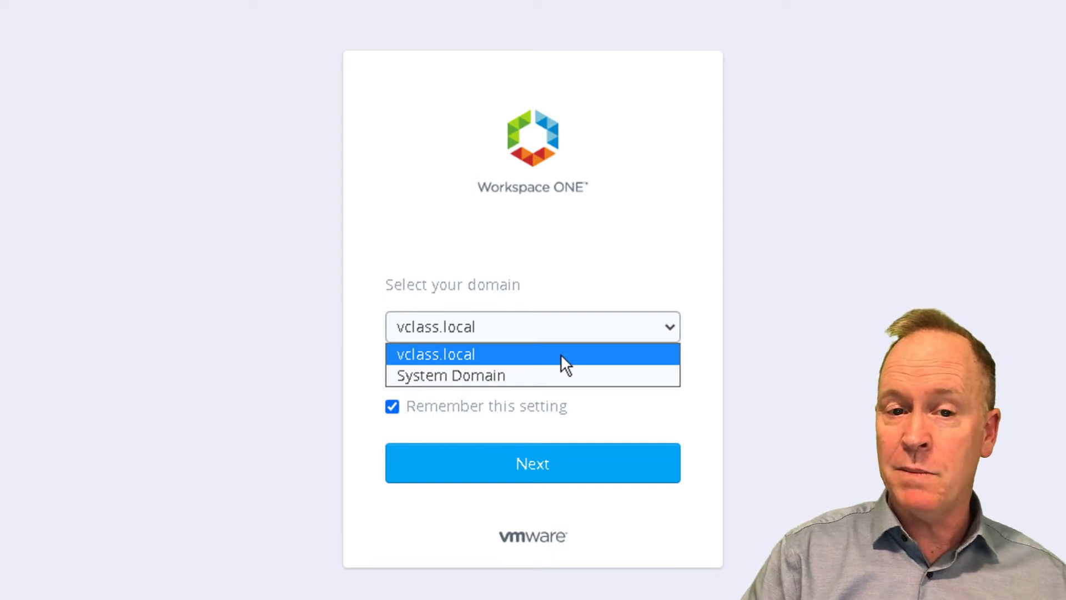
{"action": "left_click", "coordinate": [435, 354]}
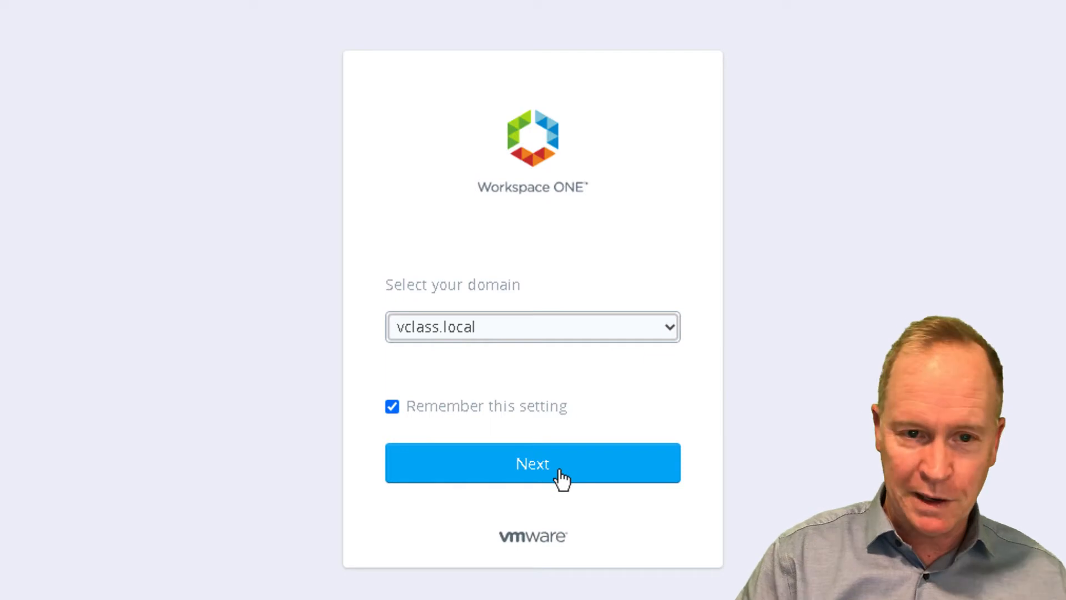
{"action": "left_click", "coordinate": [532, 463]}
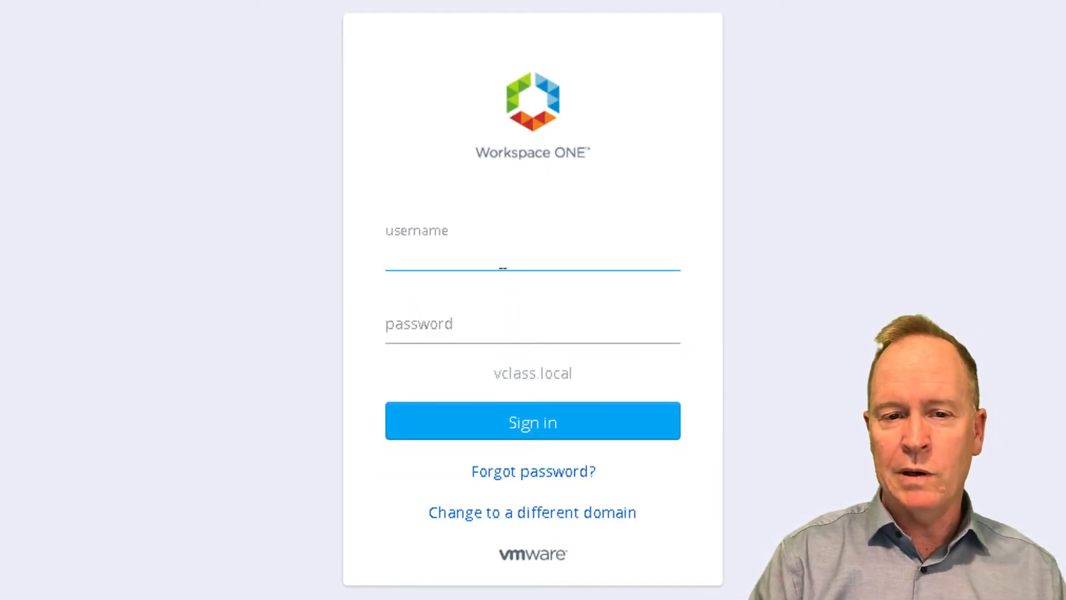
- Sign in as eng-ca-admin with its password to reach the Cloud Services Console
{"action": "type", "text": "eng-ca-"}
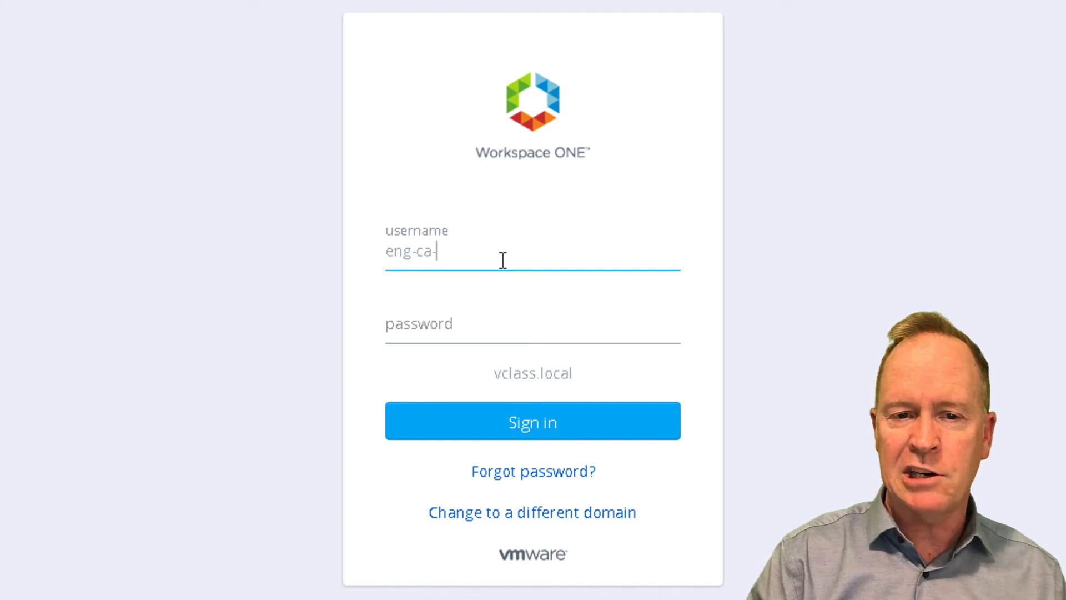
{"action": "type", "text": "admin"}
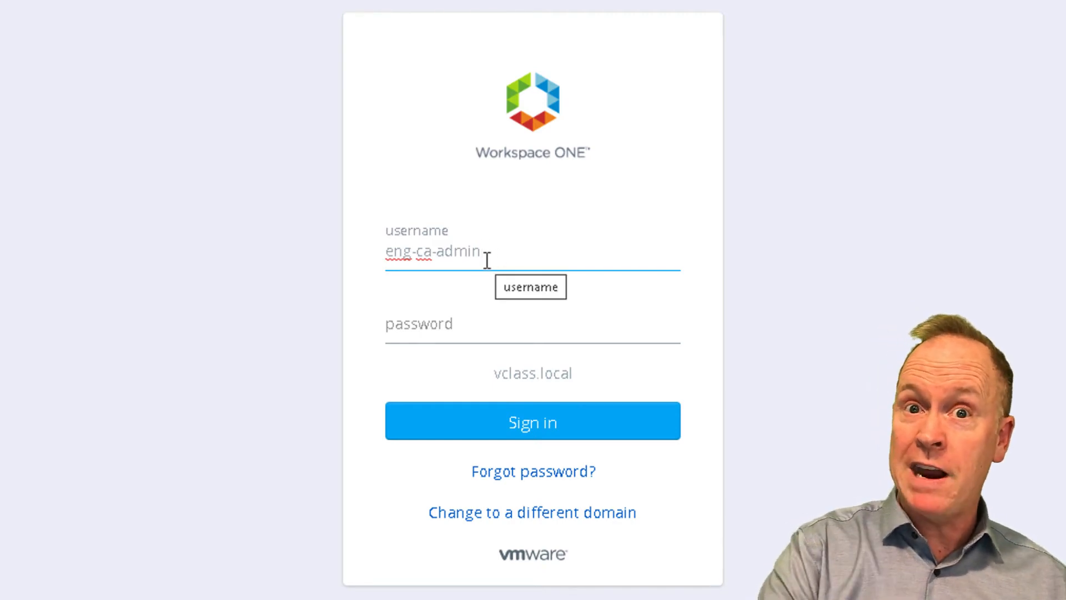
{"action": "left_click", "coordinate": [533, 325]}
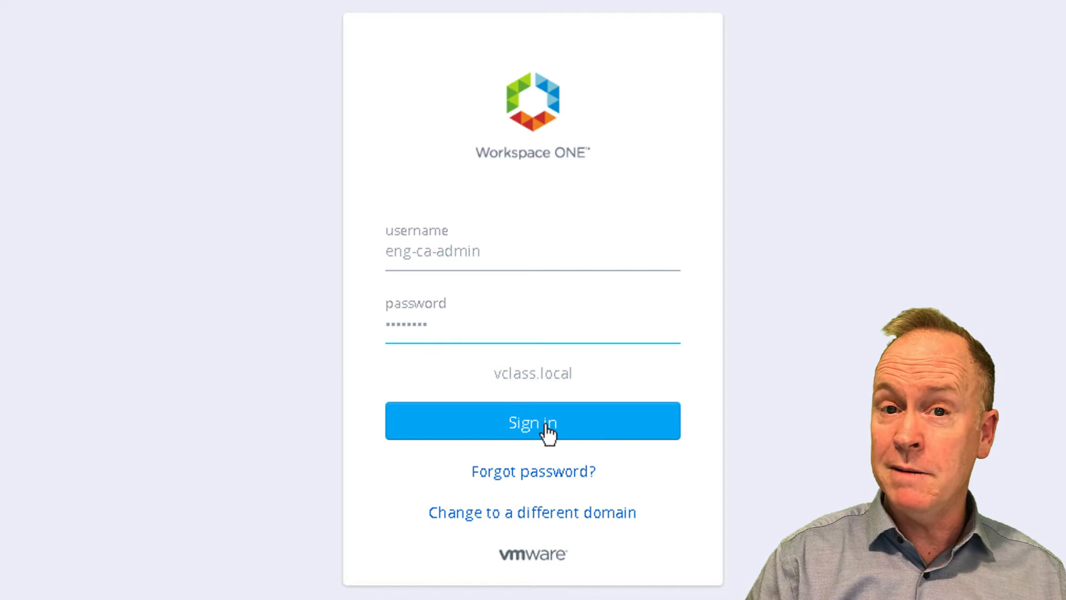
{"action": "left_click", "coordinate": [533, 421]}
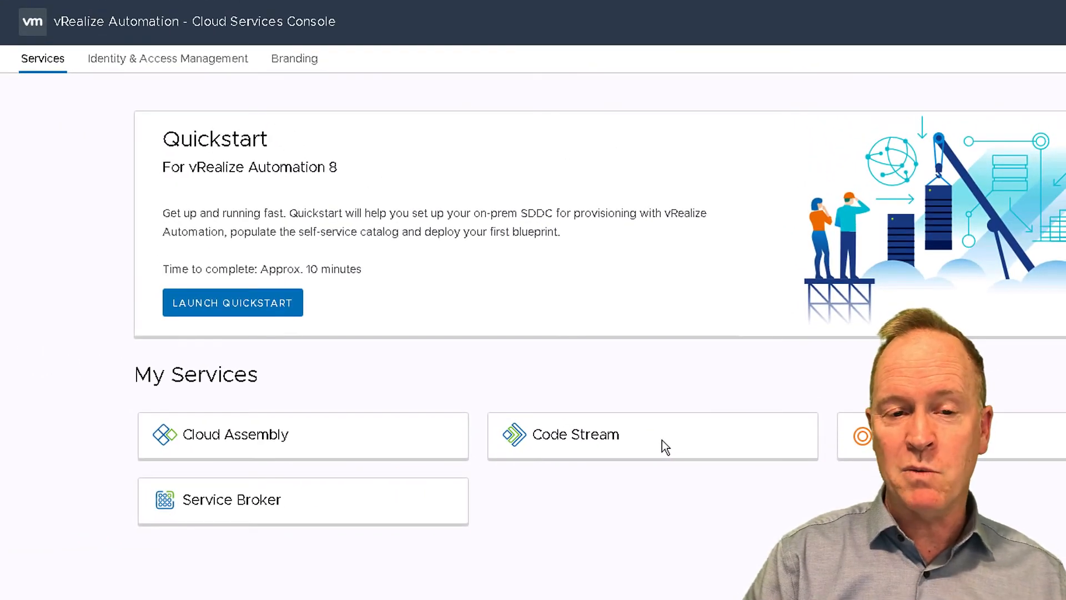
{"action": "mouse_move", "coordinate": [676, 548]}
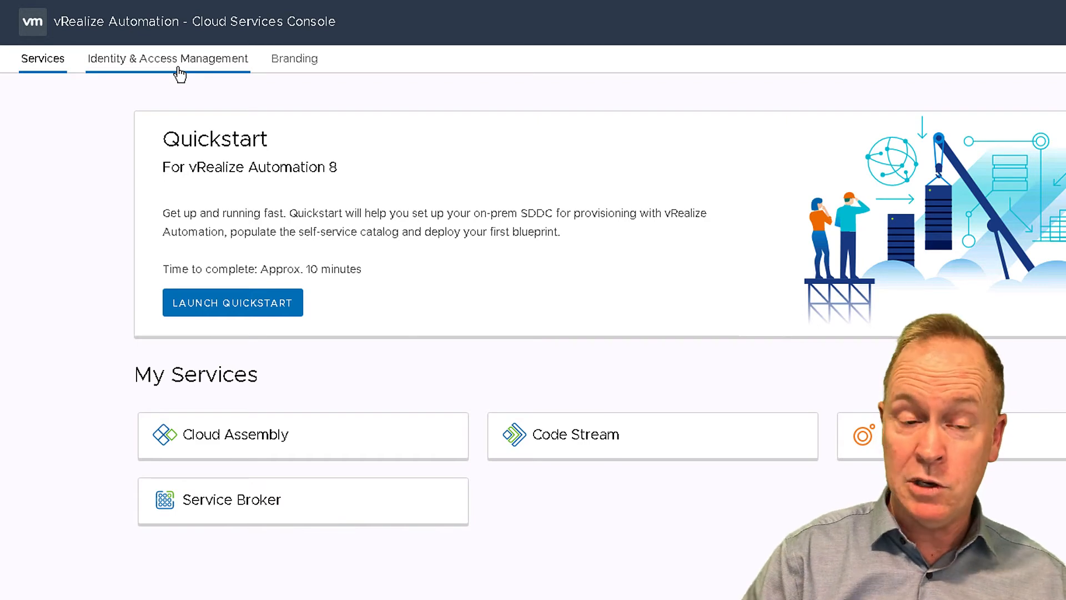
{"action": "mouse_move", "coordinate": [187, 79]}
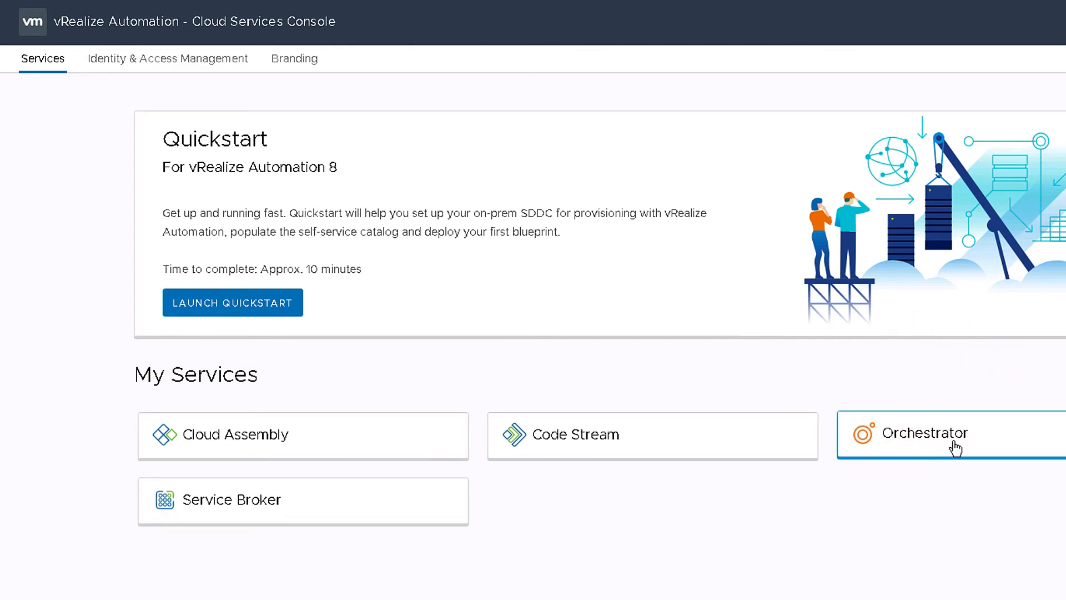
{"action": "mouse_move", "coordinate": [958, 446]}
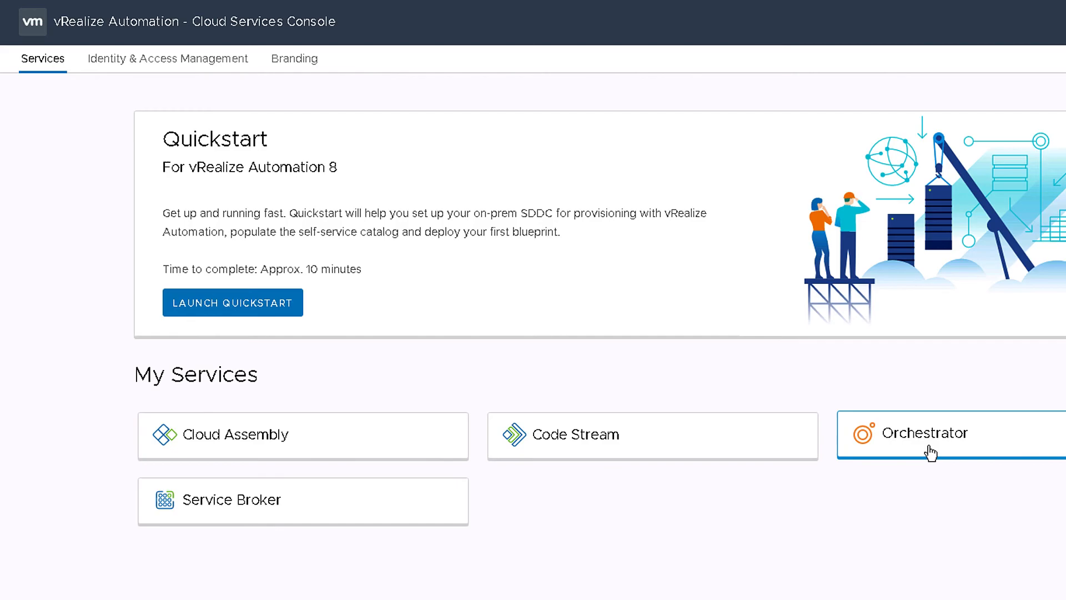
- Launch the Orchestrator tile under My Services in the Cloud Services Console
{"action": "left_click", "coordinate": [923, 433]}
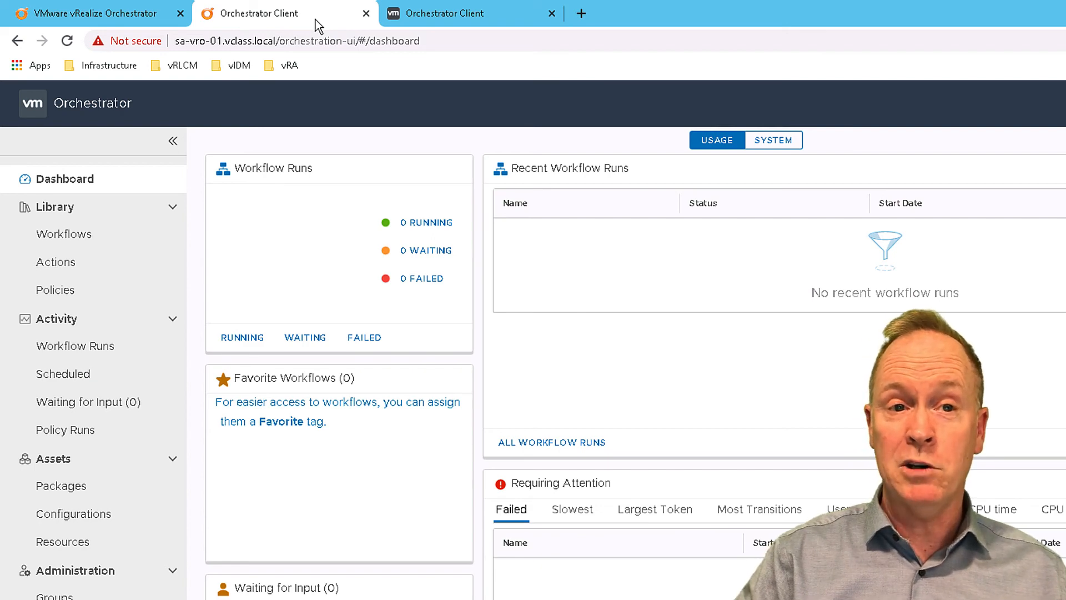
- Switch to the Embedded-VRO Orchestrator Client tab showing zero workflow runs
{"action": "left_click", "coordinate": [470, 13]}
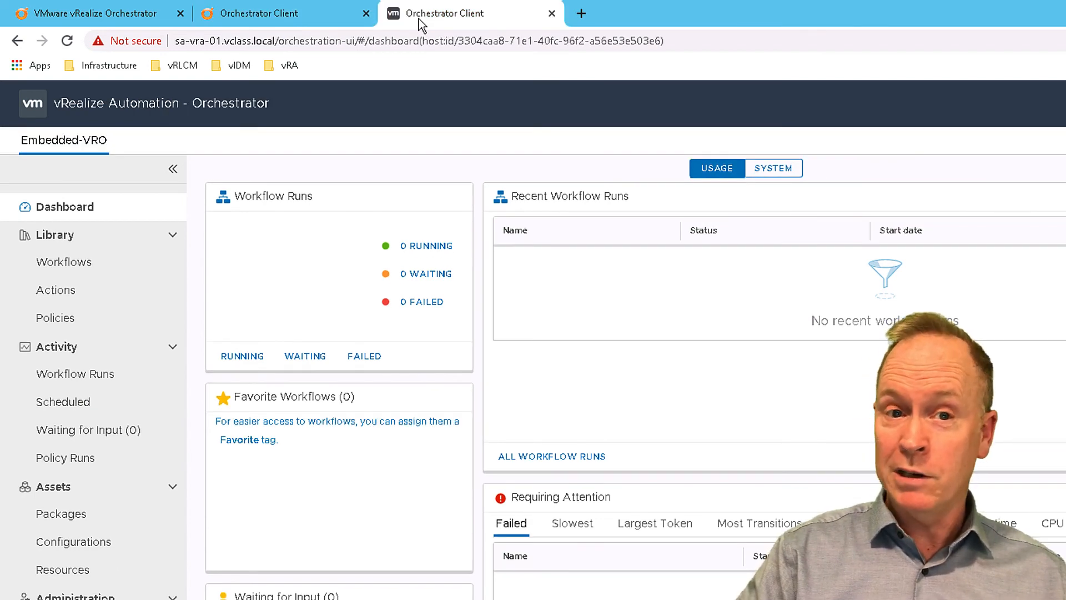